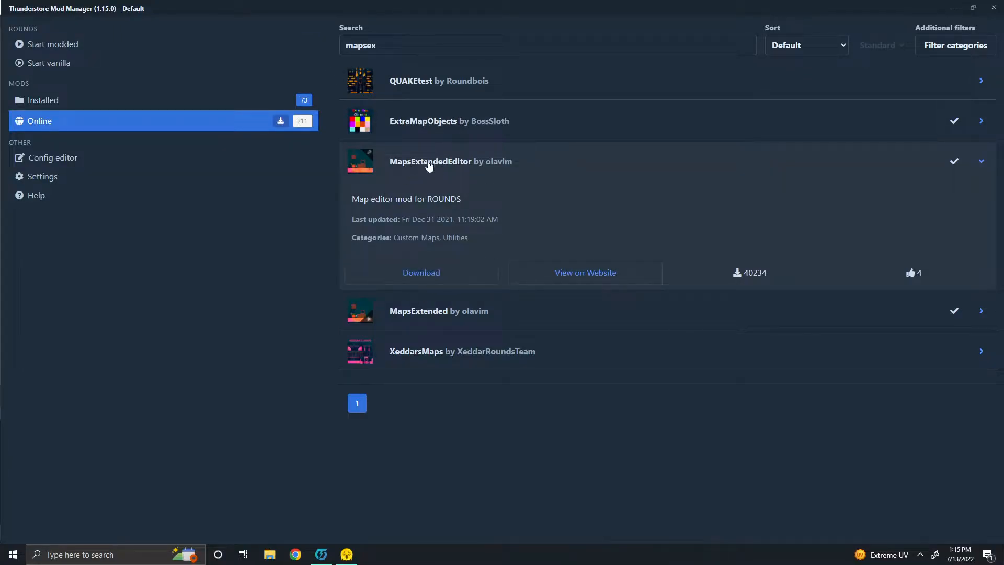
Collapse the expanded MapsExtendedEditor entry in the 'mapsex' Online search results
left_click(980, 161)
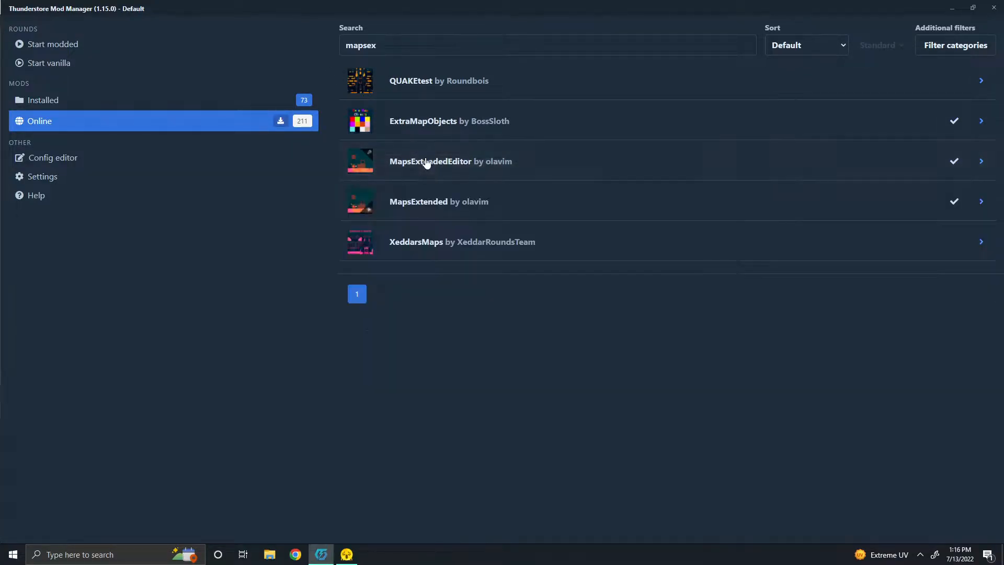
left_click(448, 121)
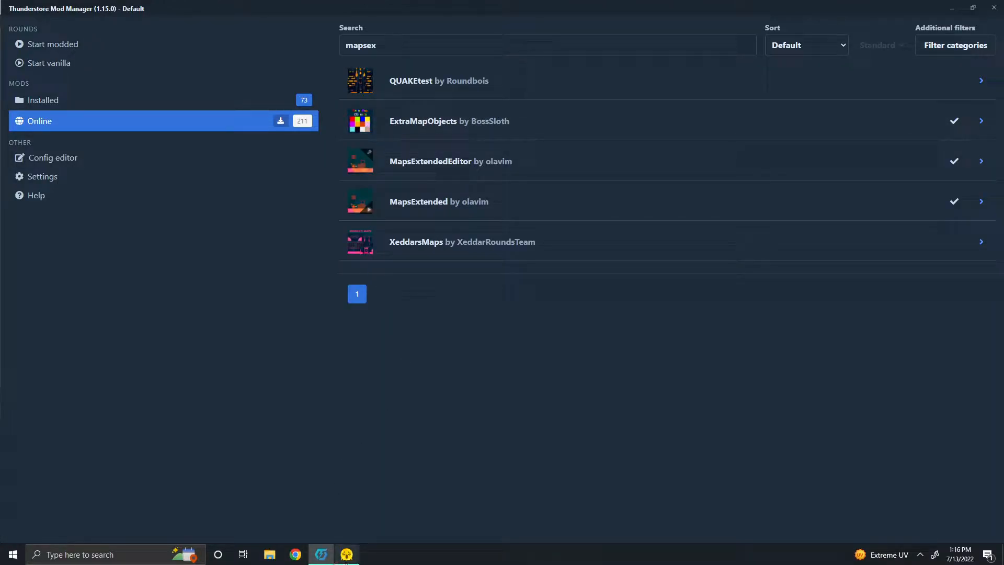
left_click(981, 120)
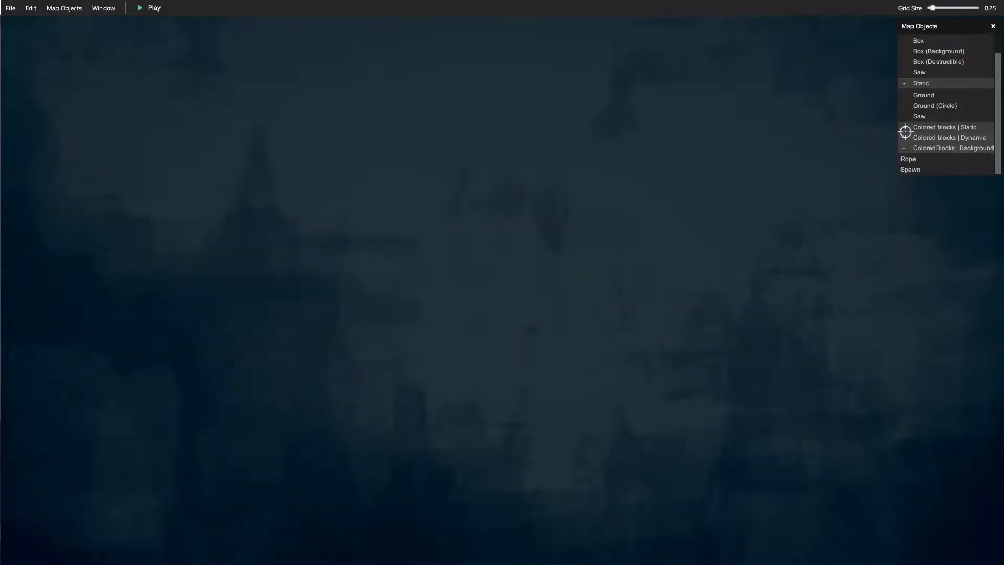
Expand the Colored blocks | Static group in the Map Objects list
left_click(944, 126)
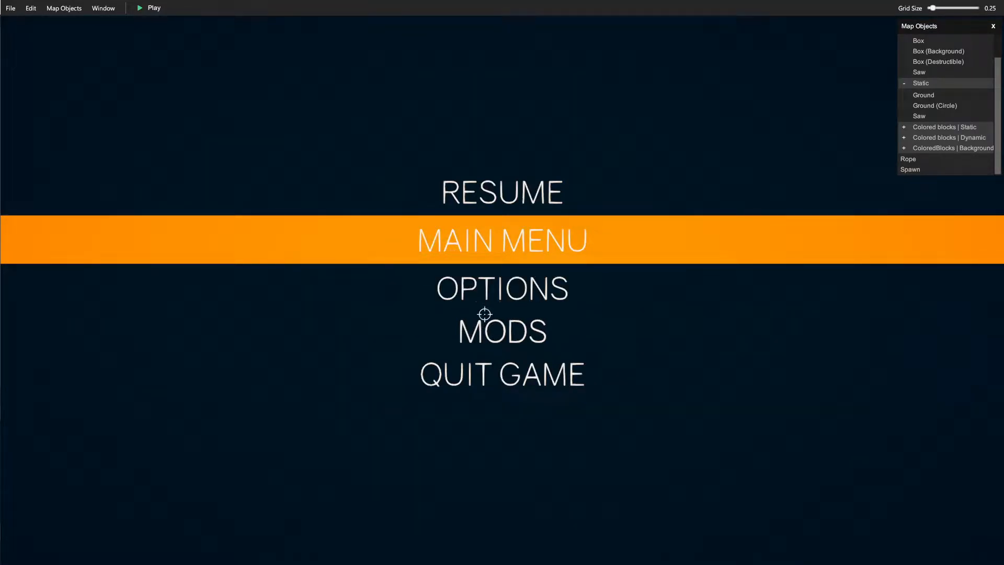
mouse_move(594, 297)
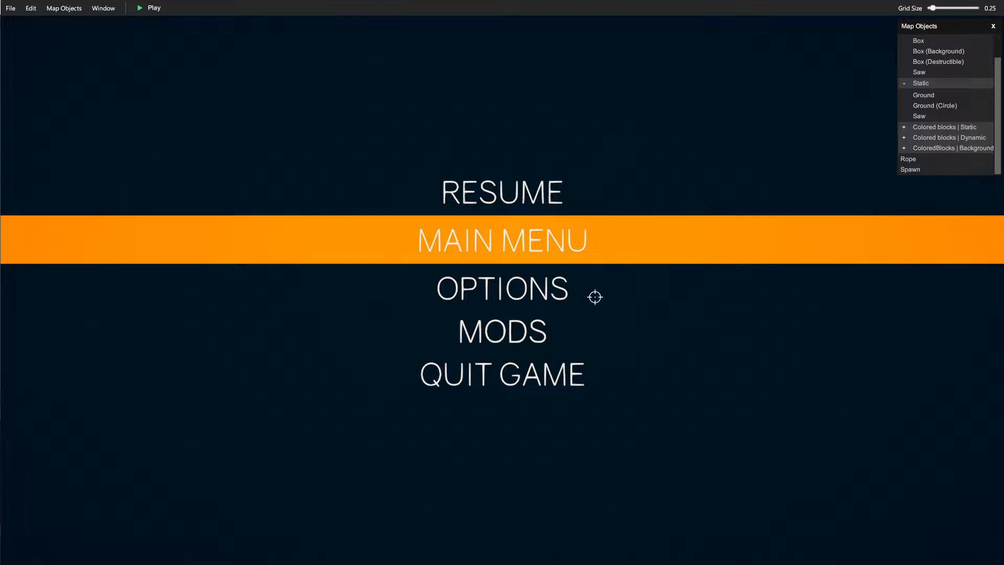
mouse_move(479, 254)
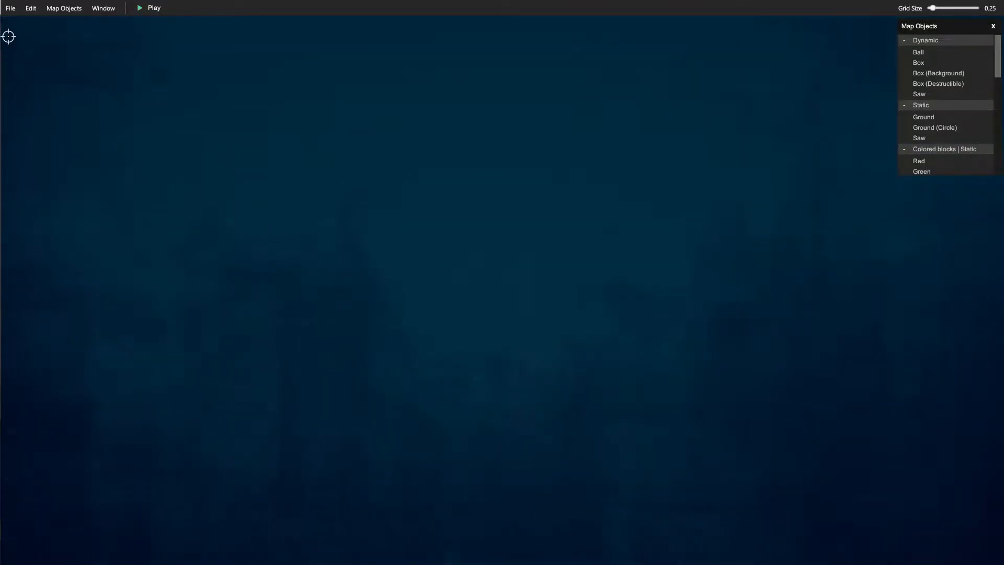
left_click(9, 8)
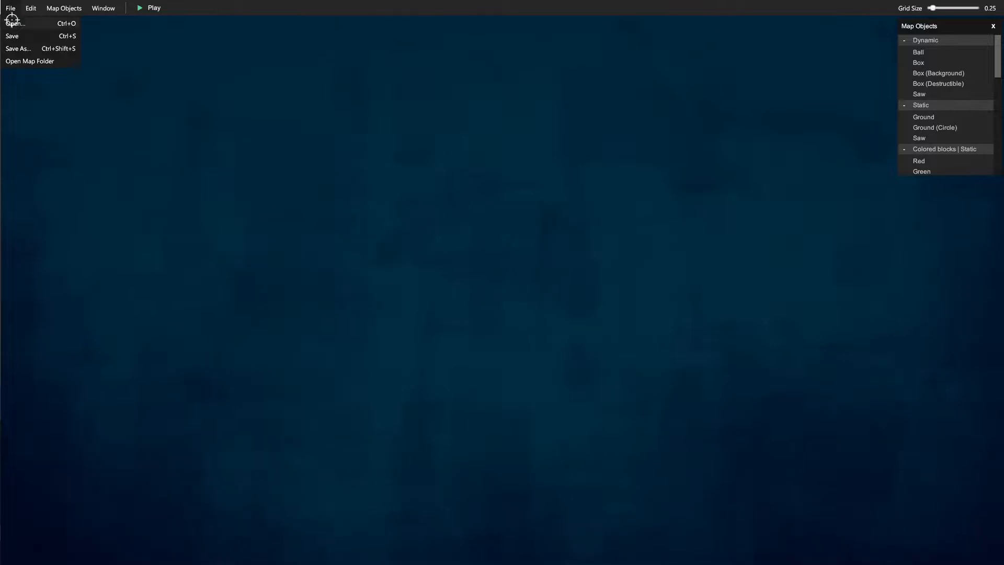
left_click(18, 48)
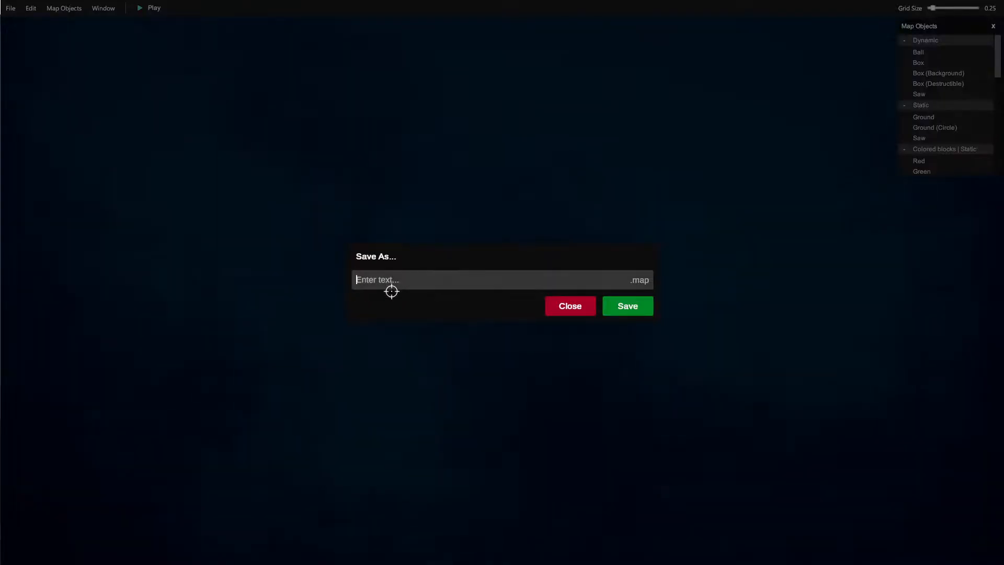
type("Empty")
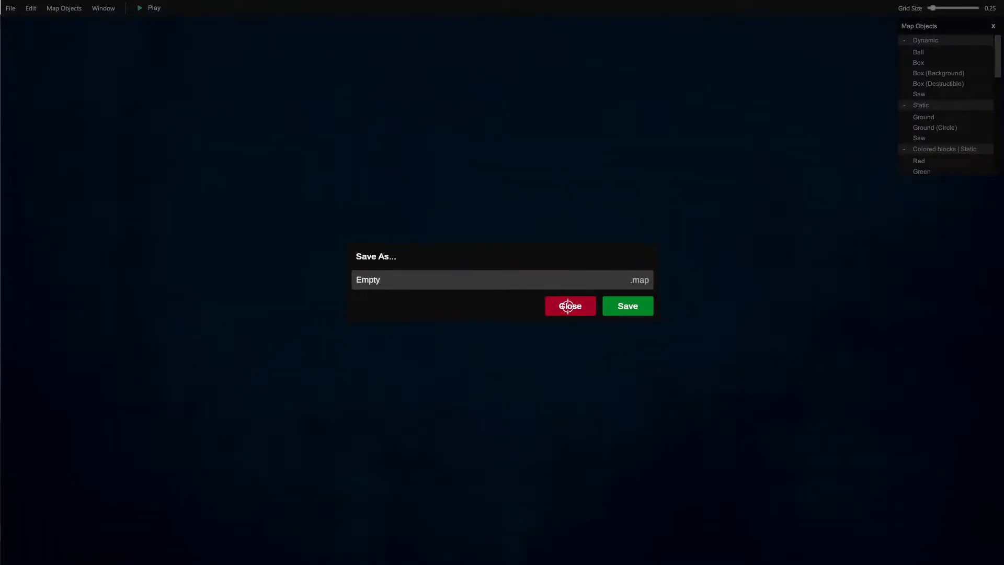
left_click(568, 305)
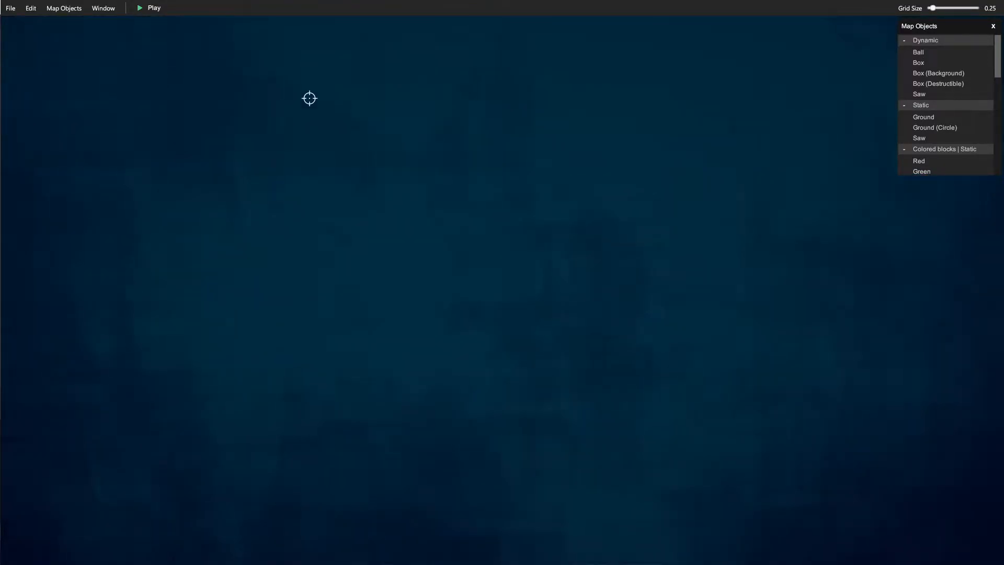
mouse_move(848, 370)
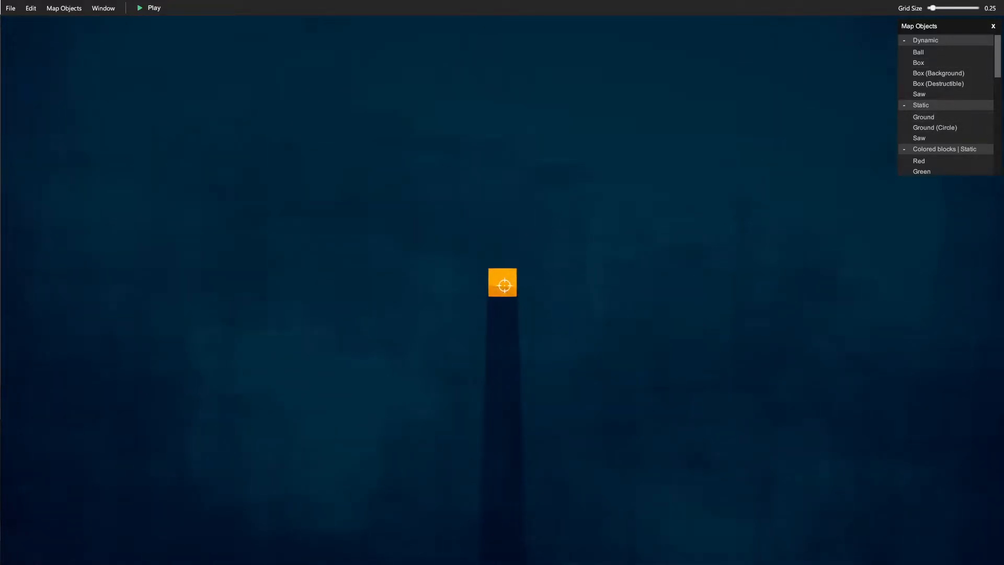
Move the new Ground block up-left and stretch it into a tall frame wall
left_click_drag(502, 282, 473, 194)
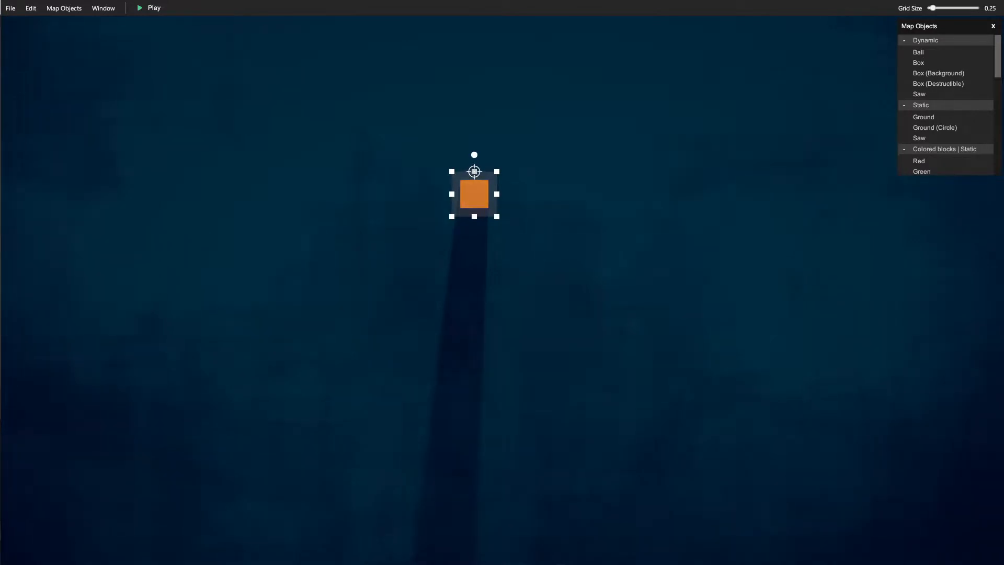
left_click_drag(497, 194, 542, 206)
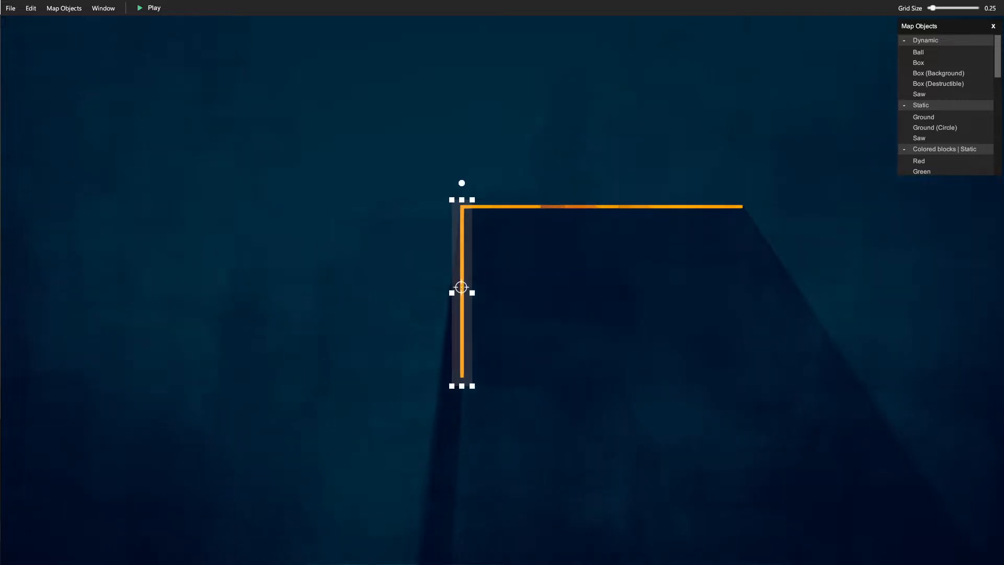
left_click(148, 8)
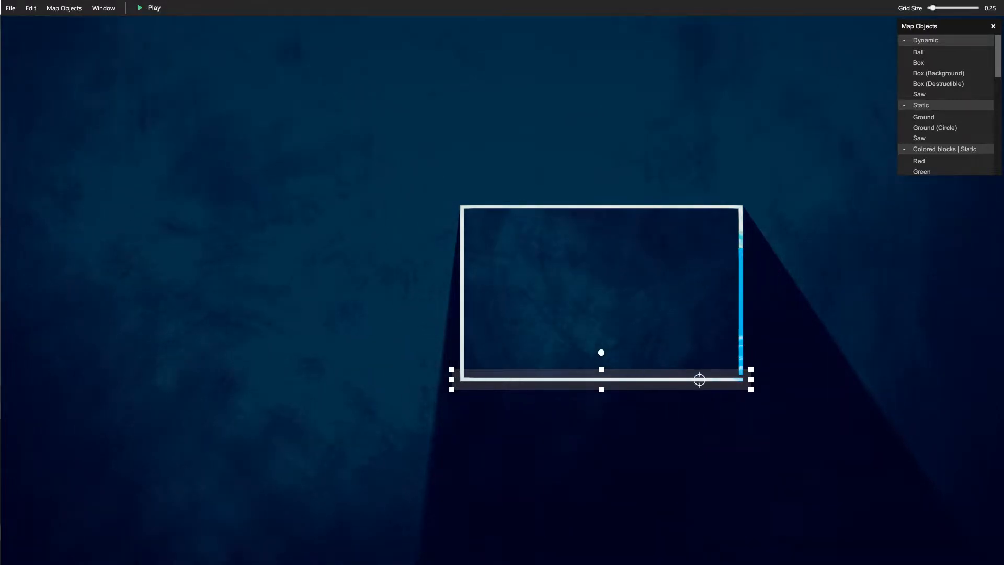
Use the editor's top menu while clearing the frame and spawn for one box
left_click(149, 8)
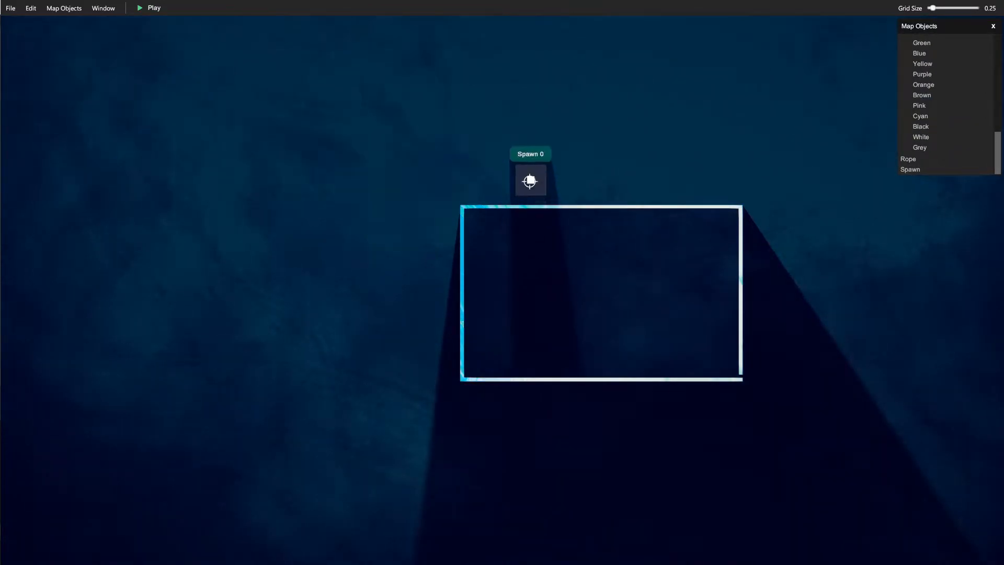
left_click(148, 8)
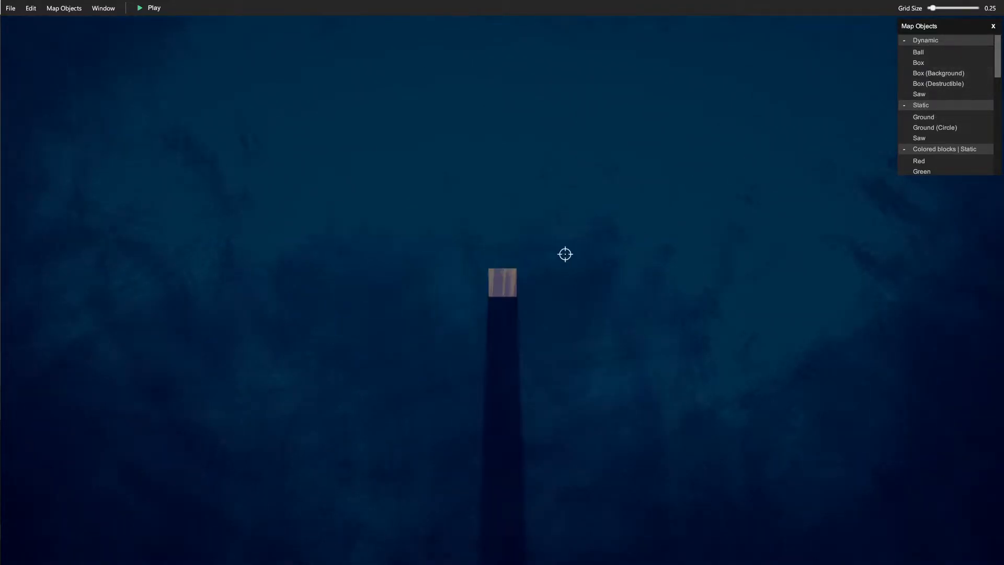
Select the centre box and attach a rope to the platform's right end
left_click(502, 283)
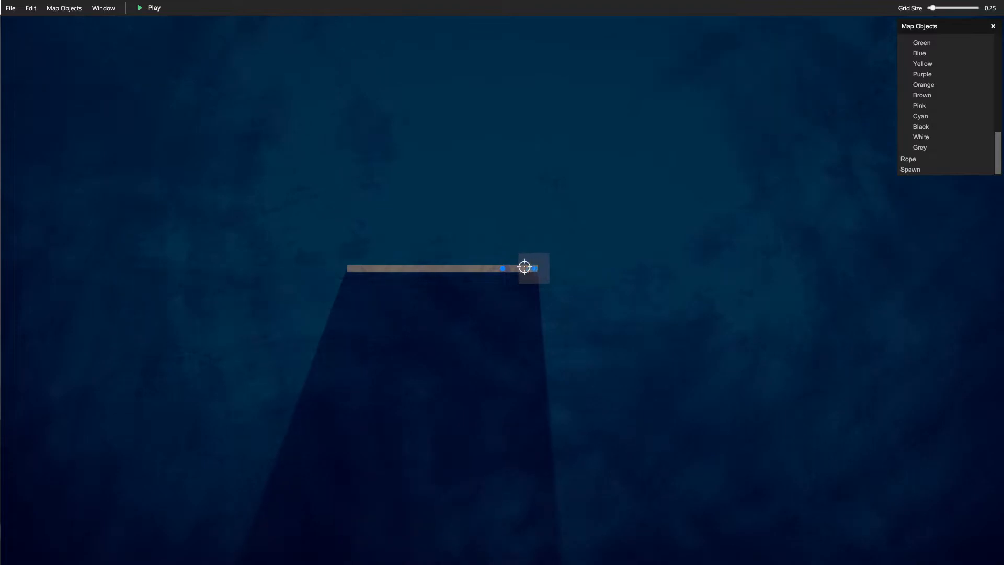
left_click(153, 8)
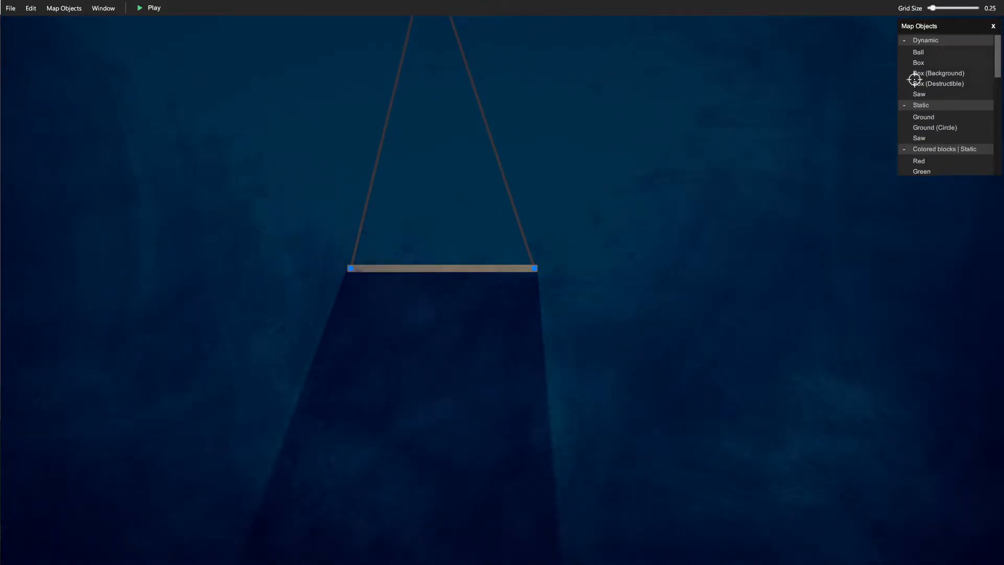
mouse_move(259, 26)
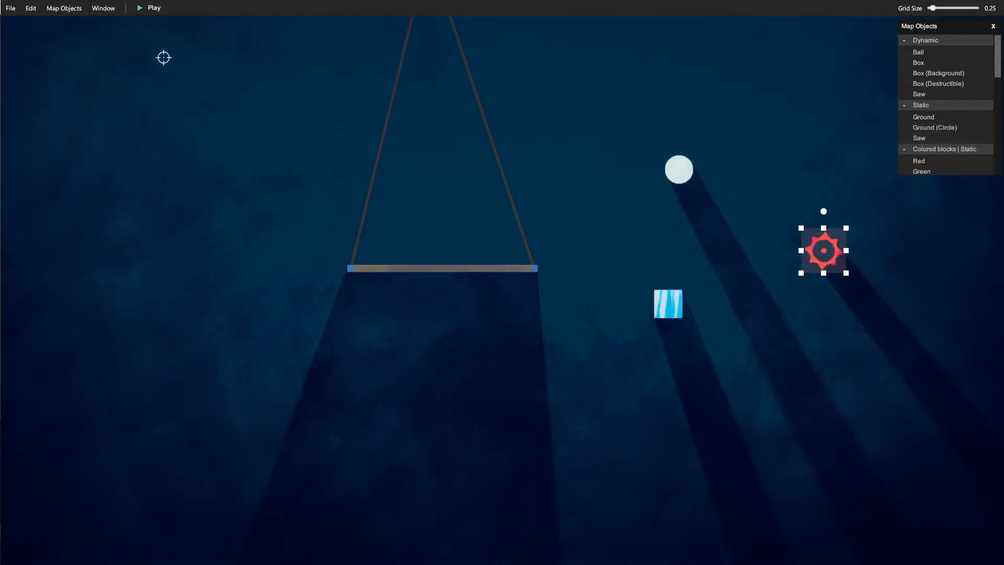
Test-play the map, then select and delete the saw and other test objects
left_click(149, 8)
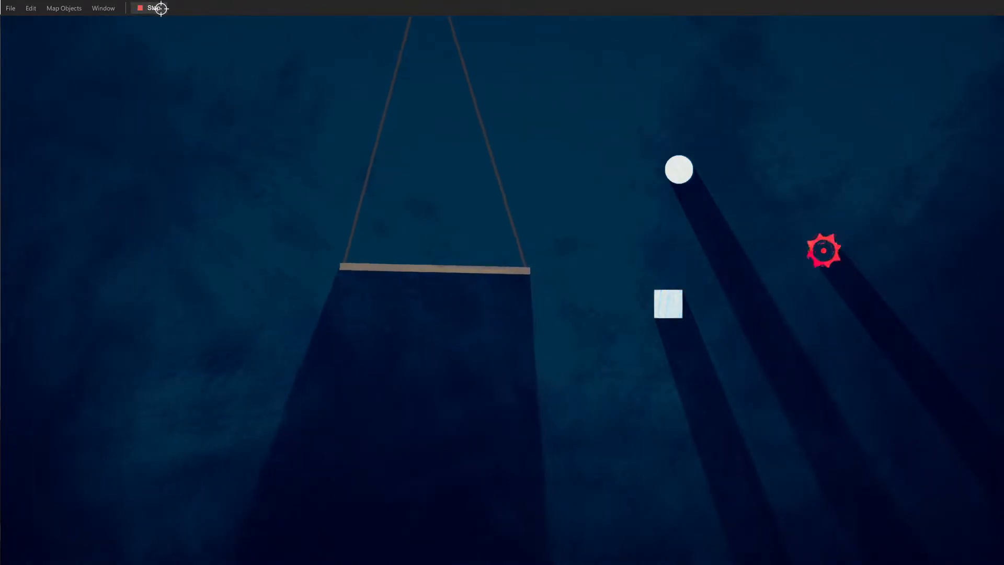
left_click(153, 8)
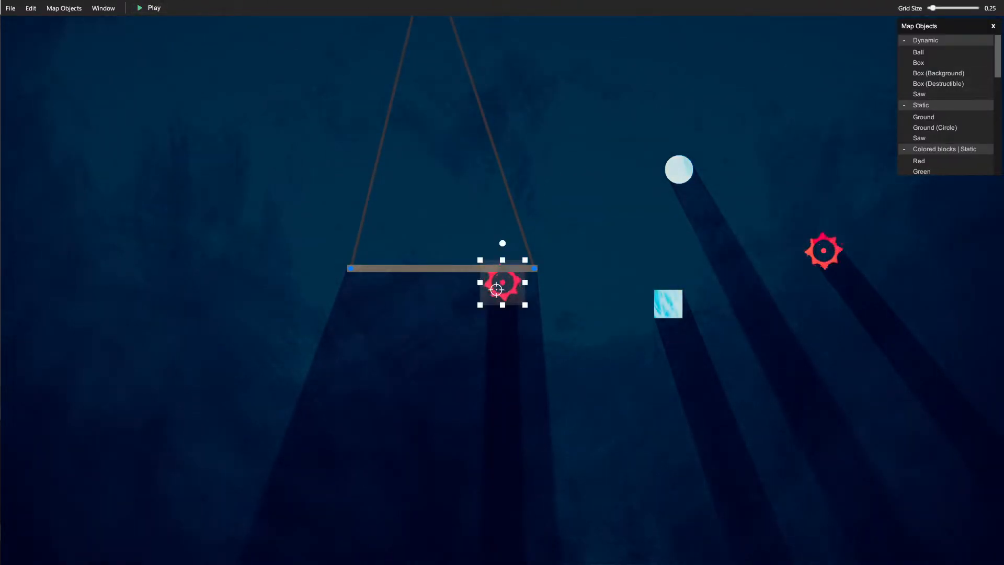
left_click(150, 8)
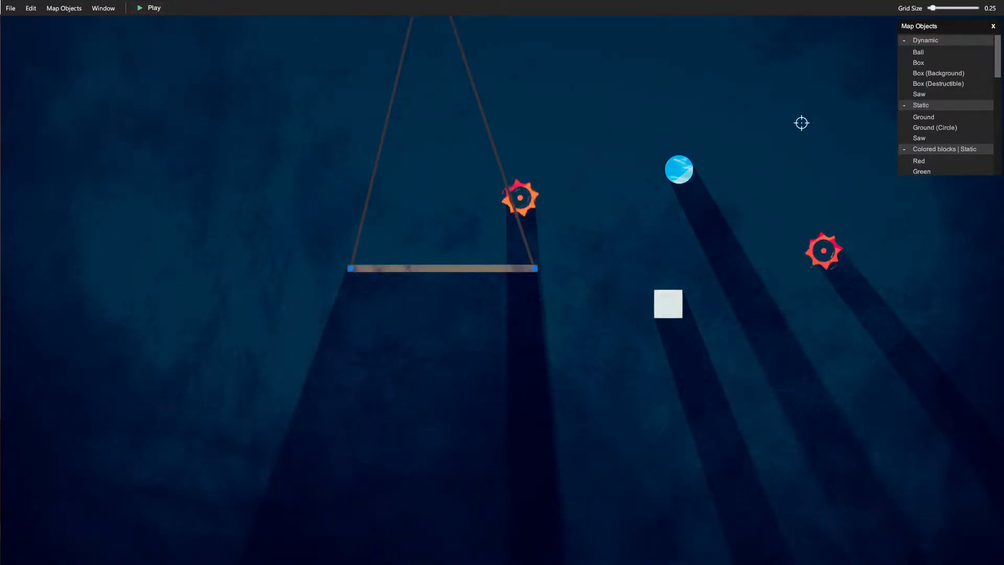
left_click(824, 251)
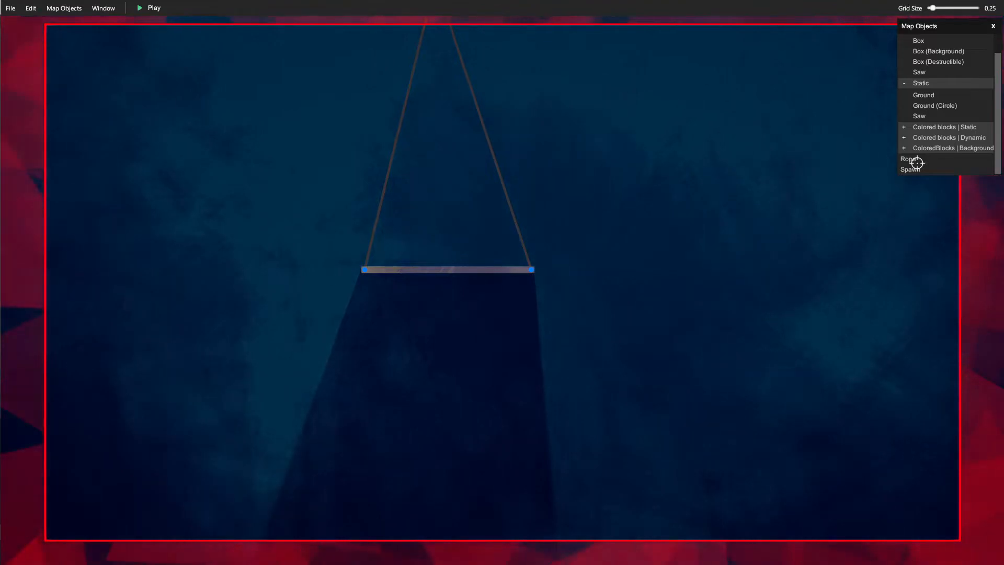
Add Spawn 0 from the Map Objects panel, scrolling the list down
left_click(925, 40)
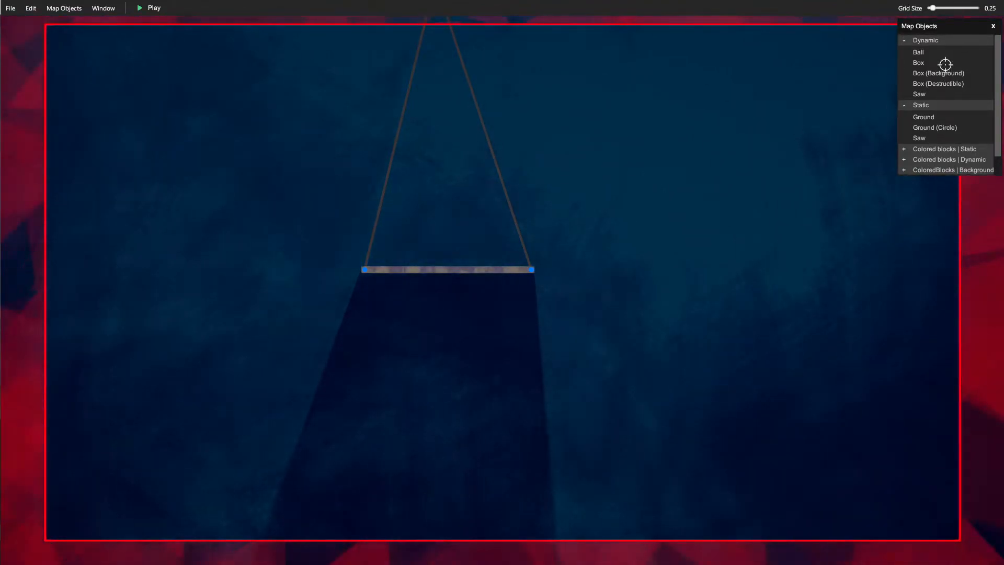
scroll("down", 3)
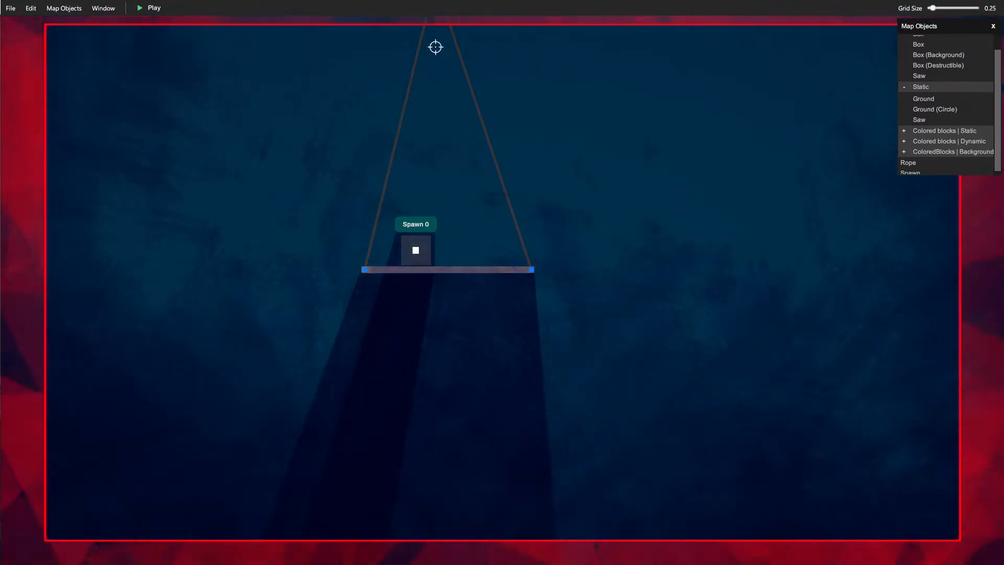
mouse_move(681, 188)
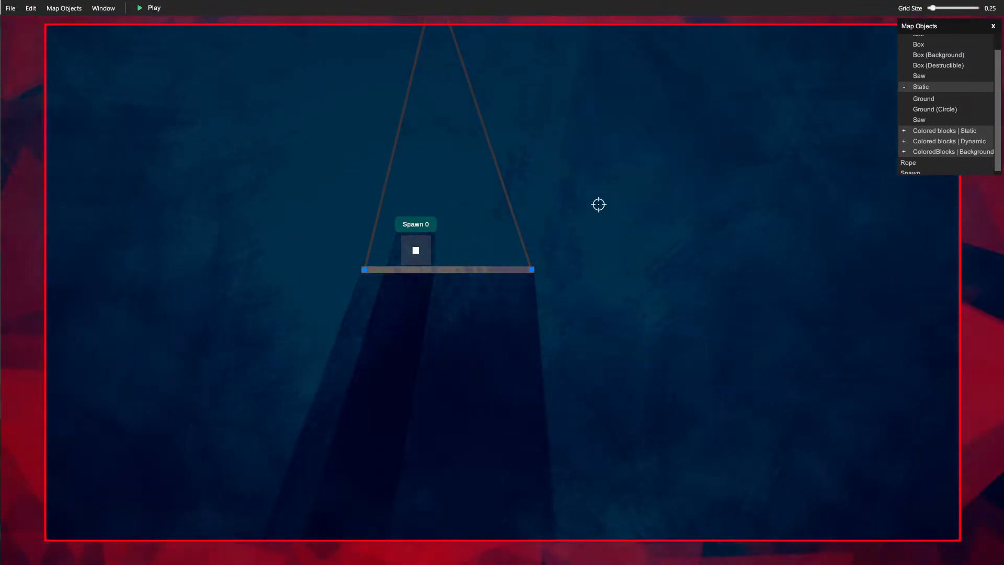
mouse_move(956, 473)
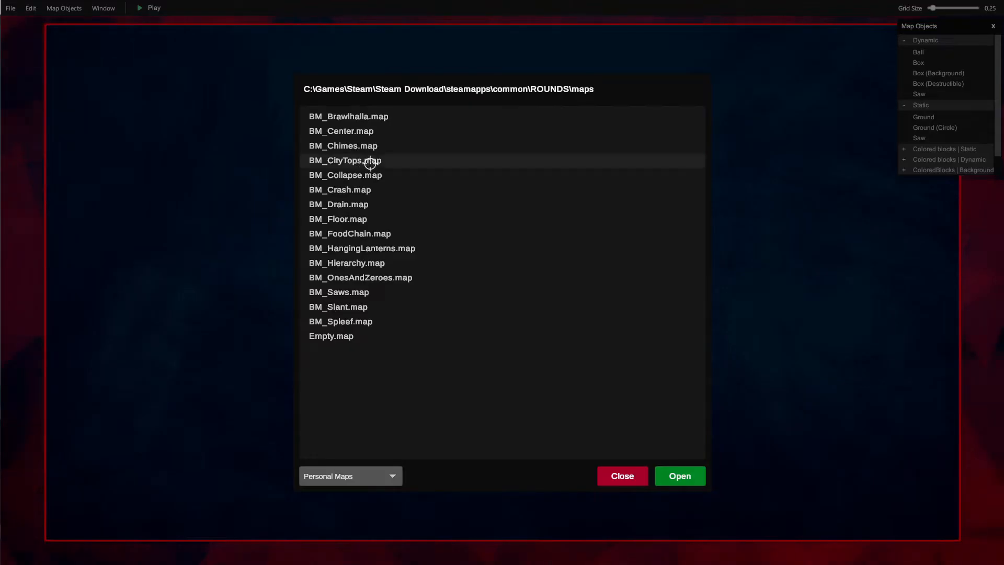
mouse_move(240, 485)
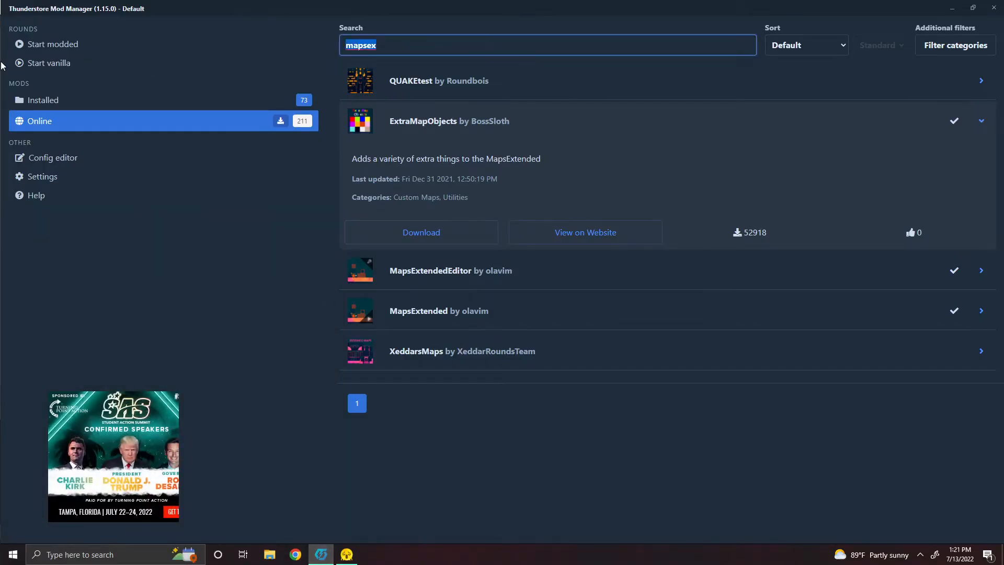
Search Thunderstore's online mods for 'Buds' to find the BudsMaps pack
type("Buds")
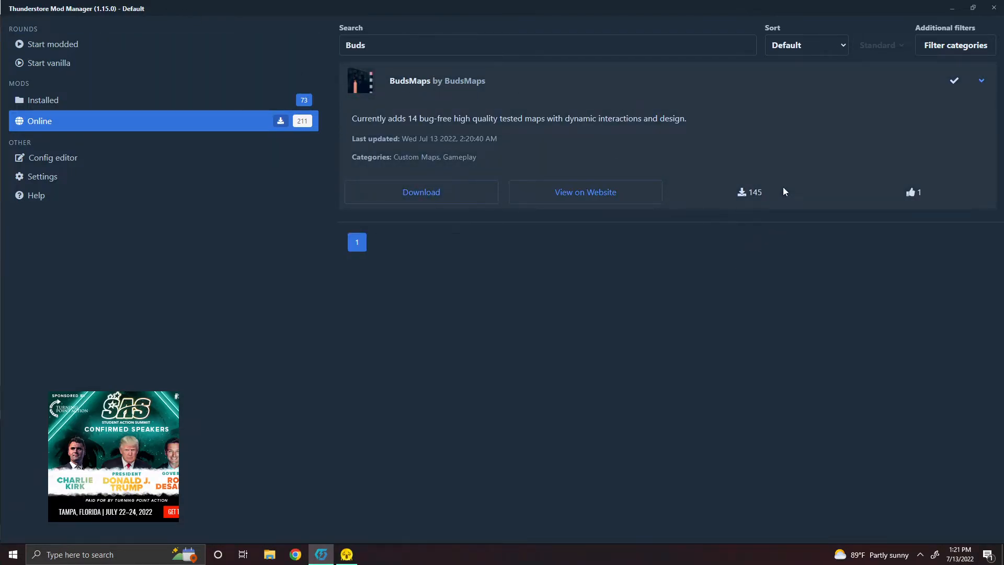
mouse_move(742, 190)
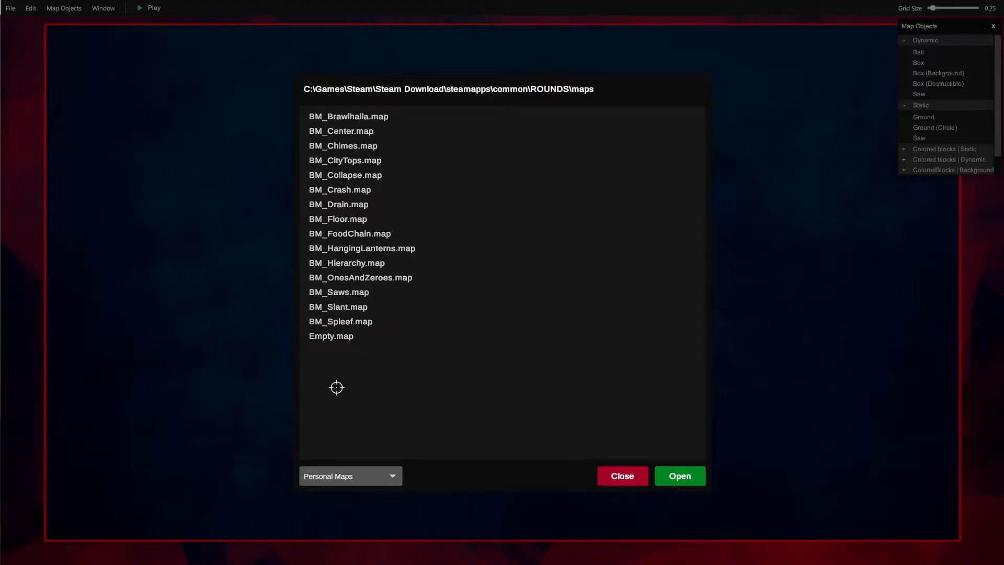
Open BM_Slant.map from the Open dialog, then bring up the map list again
left_click(339, 307)
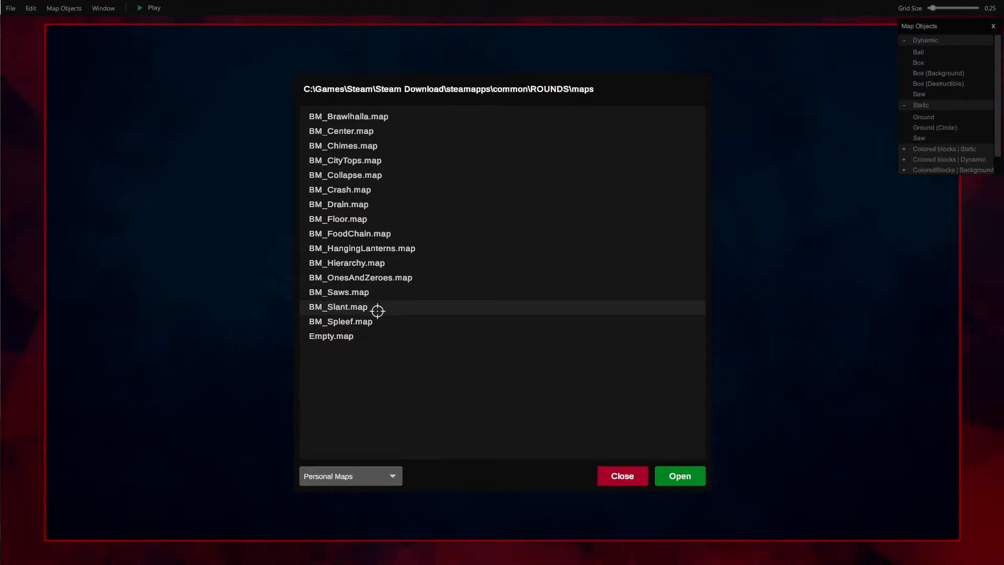
left_click(678, 476)
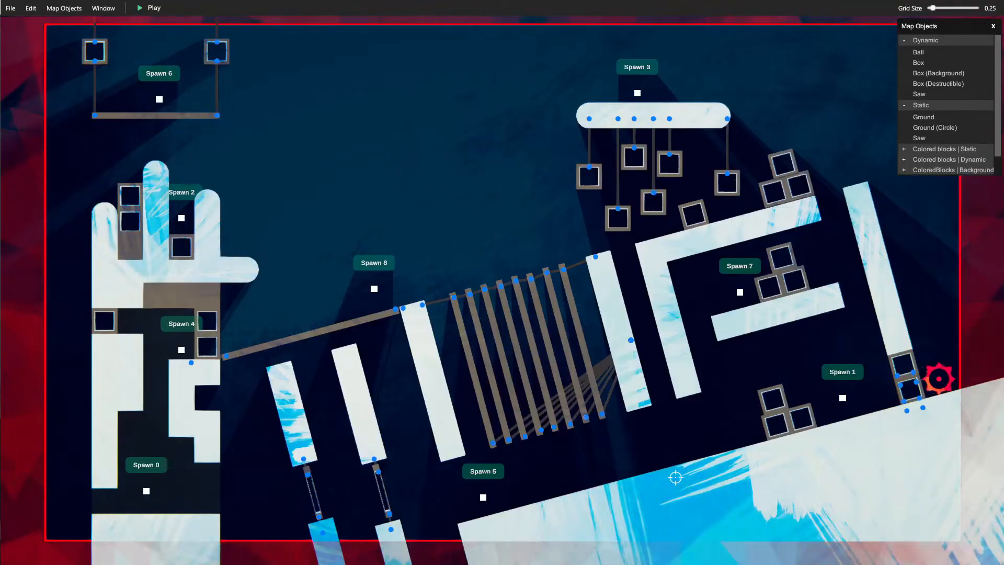
left_click(149, 8)
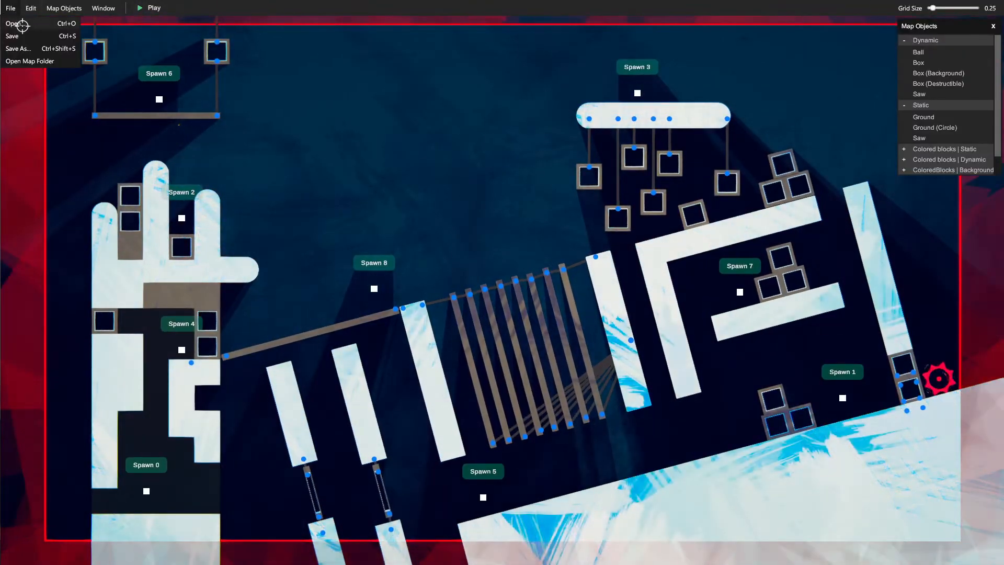
left_click(13, 23)
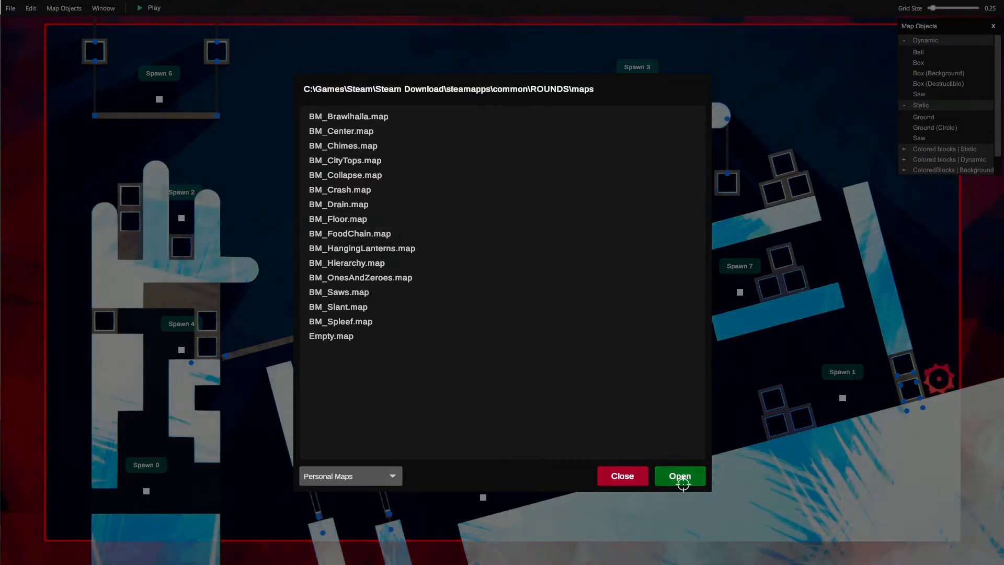
Open another BudsMaps level chosen from the BM map list
left_click(680, 476)
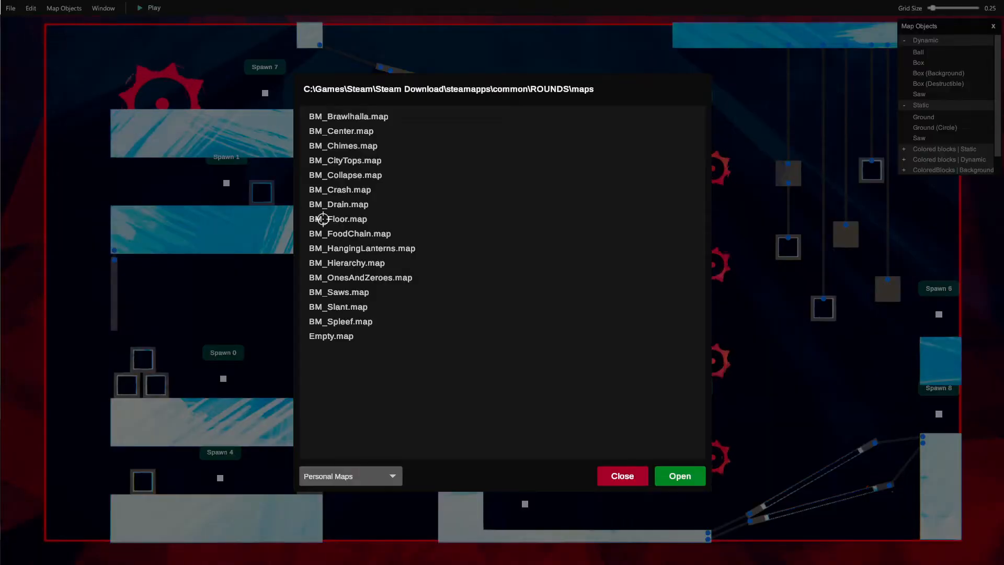
Load the next BudsMaps level with diagonal bars and hanging crates, then reopen the map list
left_click(679, 476)
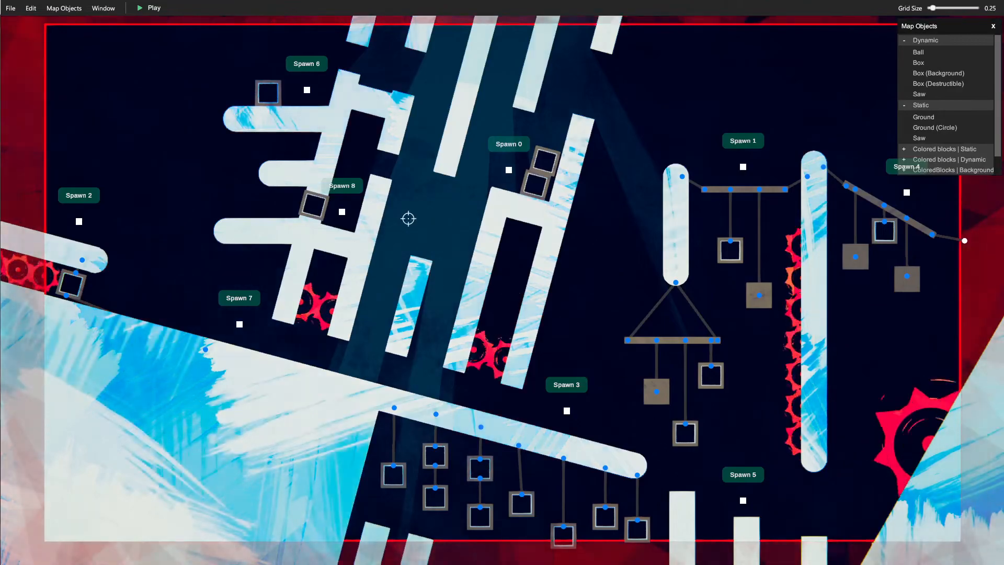
left_click(149, 8)
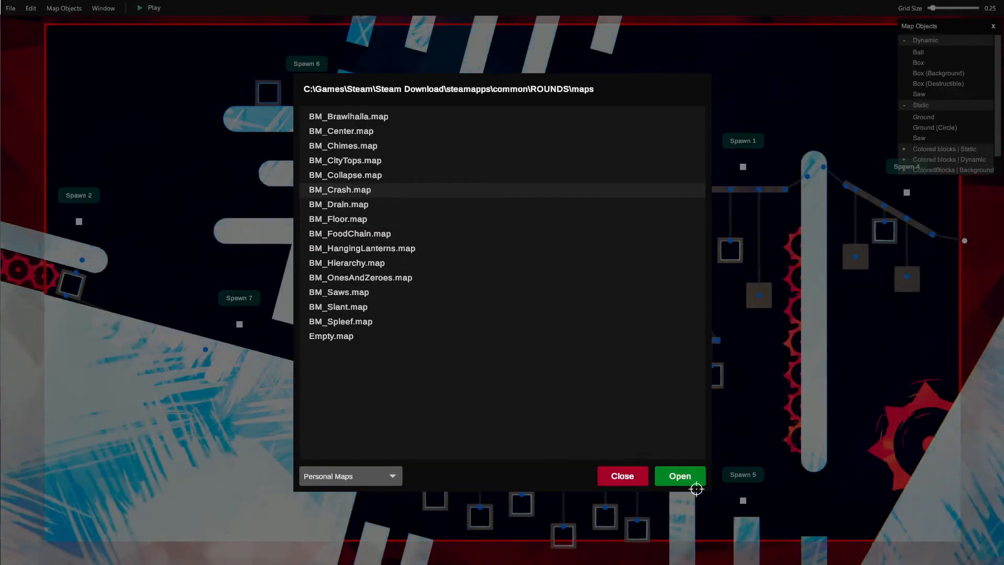
Open BM_Crash.map, test-play it, then stop the run to resume editing
left_click(679, 476)
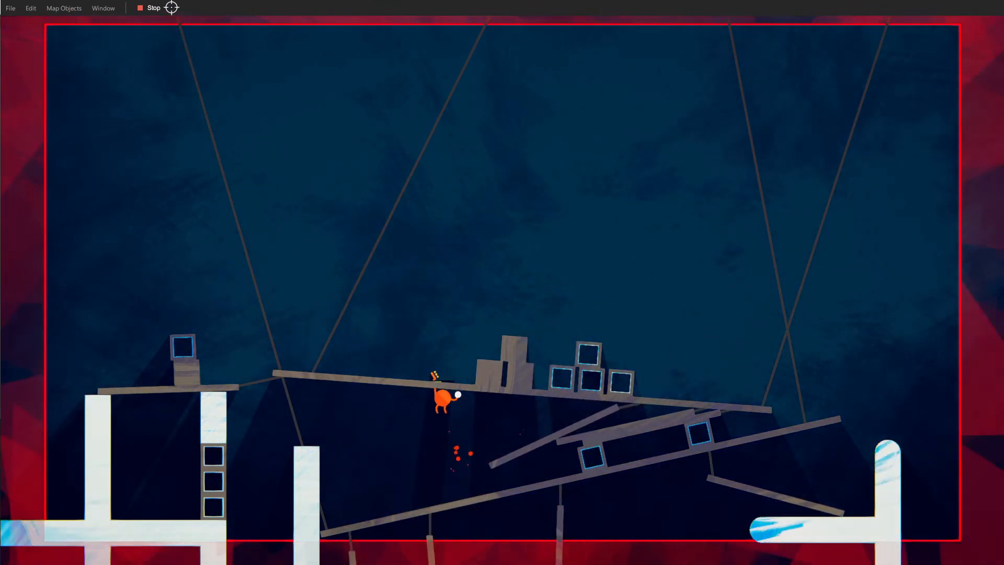
left_click(152, 8)
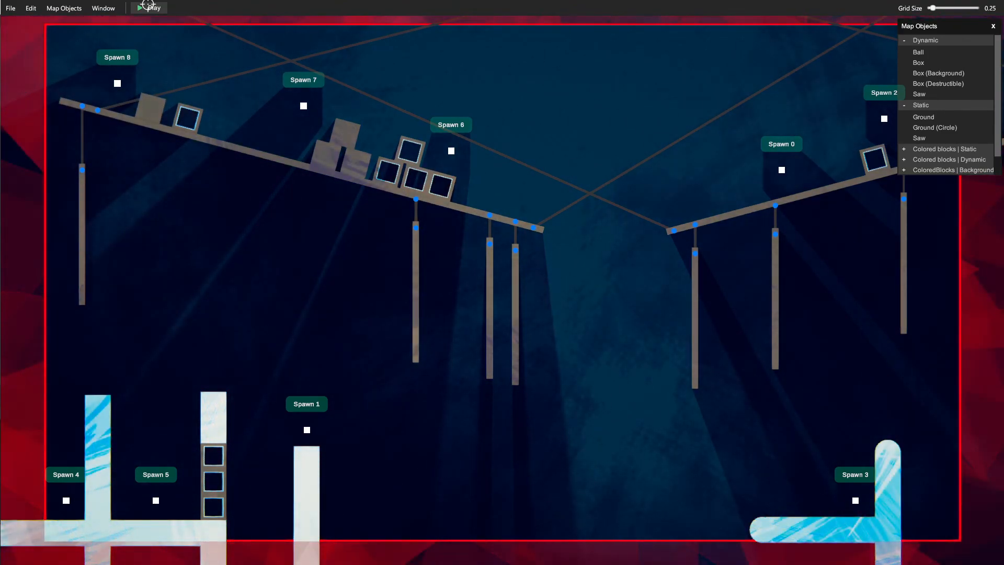
left_click(11, 554)
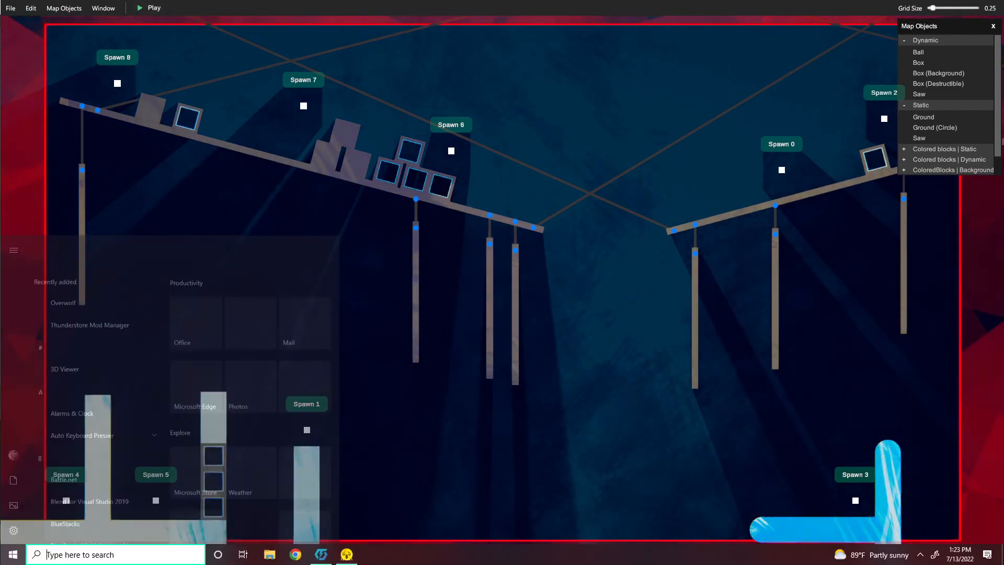